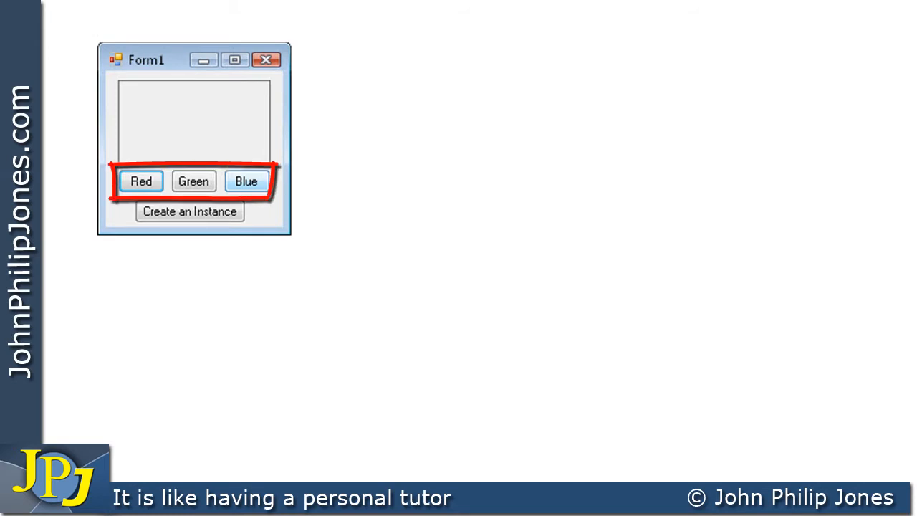
Advance the slide to reveal the red circle around the Red, Green and Blue buttons
{"action": "left_click", "coordinate": [141, 181]}
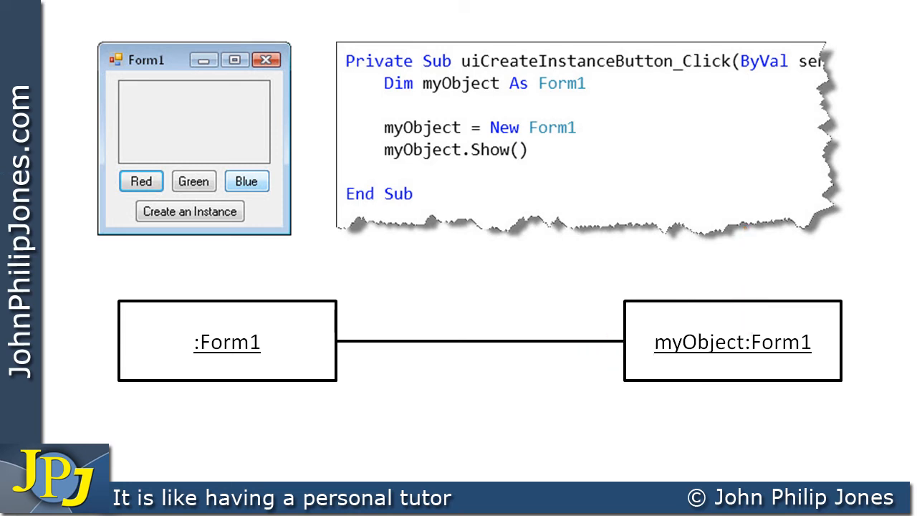
Reveal the myObject:Form1 box and its connector line to :Form1 in the diagram
{"action": "left_click_drag", "start_coordinate": [93, 269], "coordinate": [394, 412]}
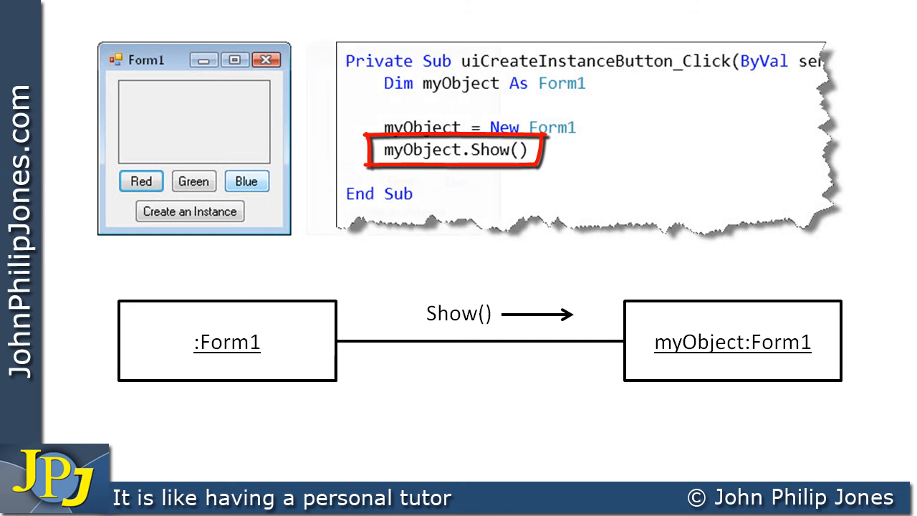
Advance to circle myObject.Show() in red and fade in a second Form1 window
{"action": "left_click", "coordinate": [189, 210]}
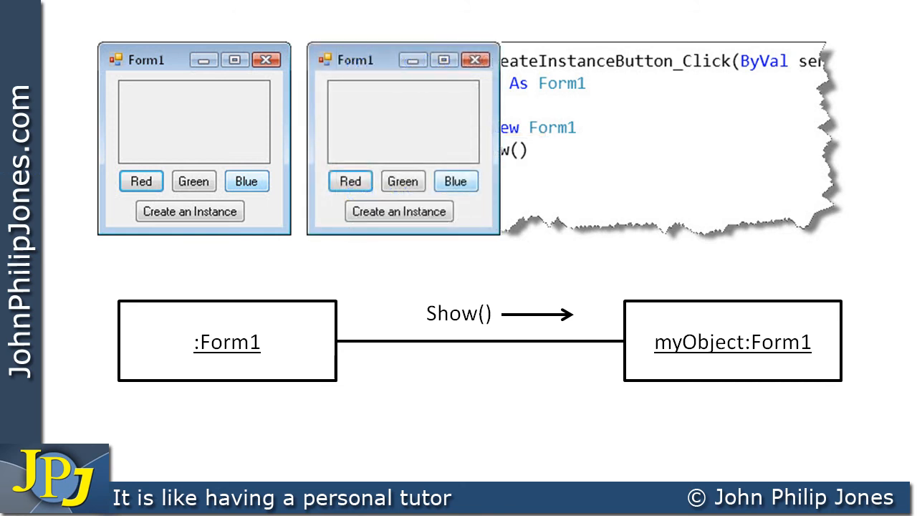